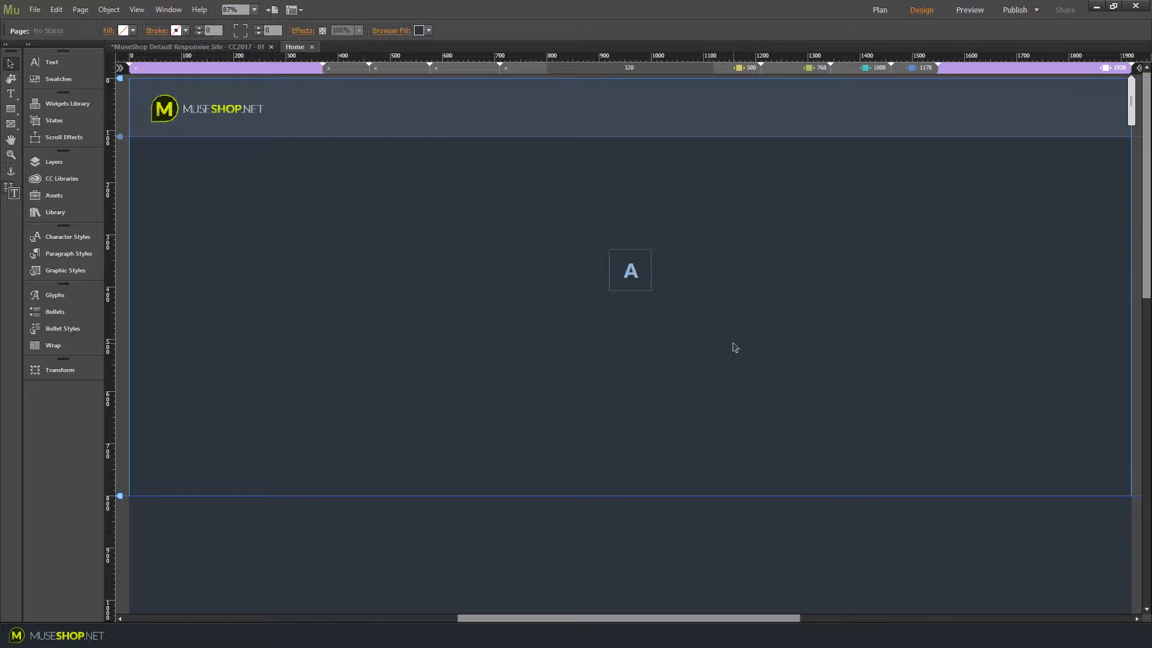
pyautogui.moveTo(729, 345)
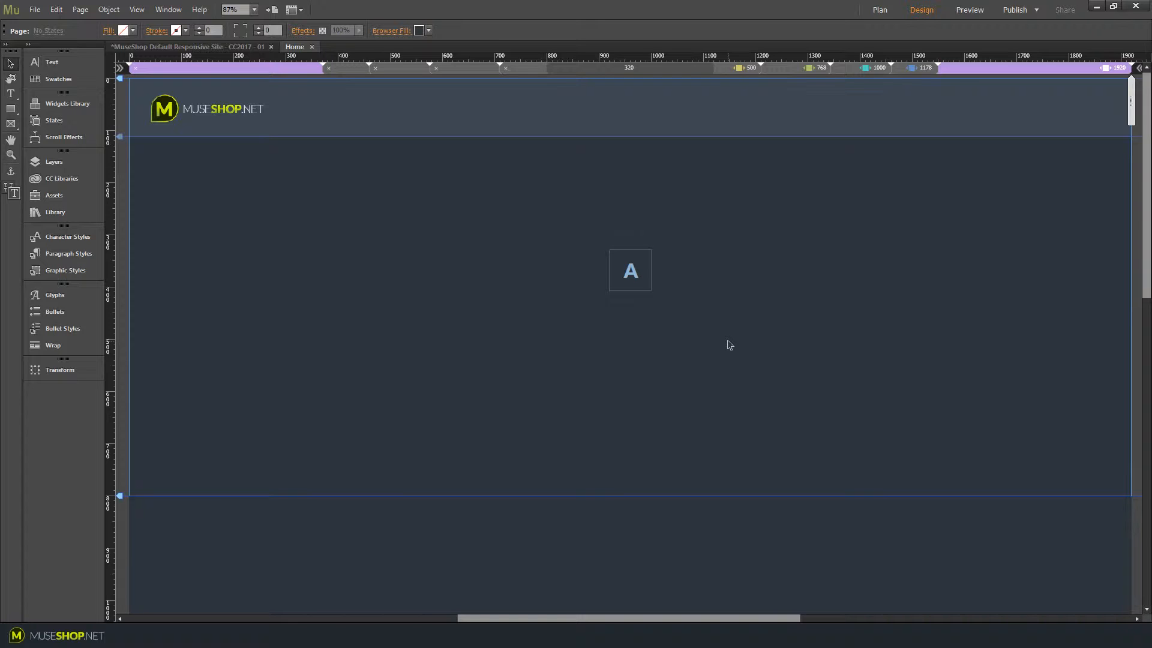
pyautogui.moveTo(643, 301)
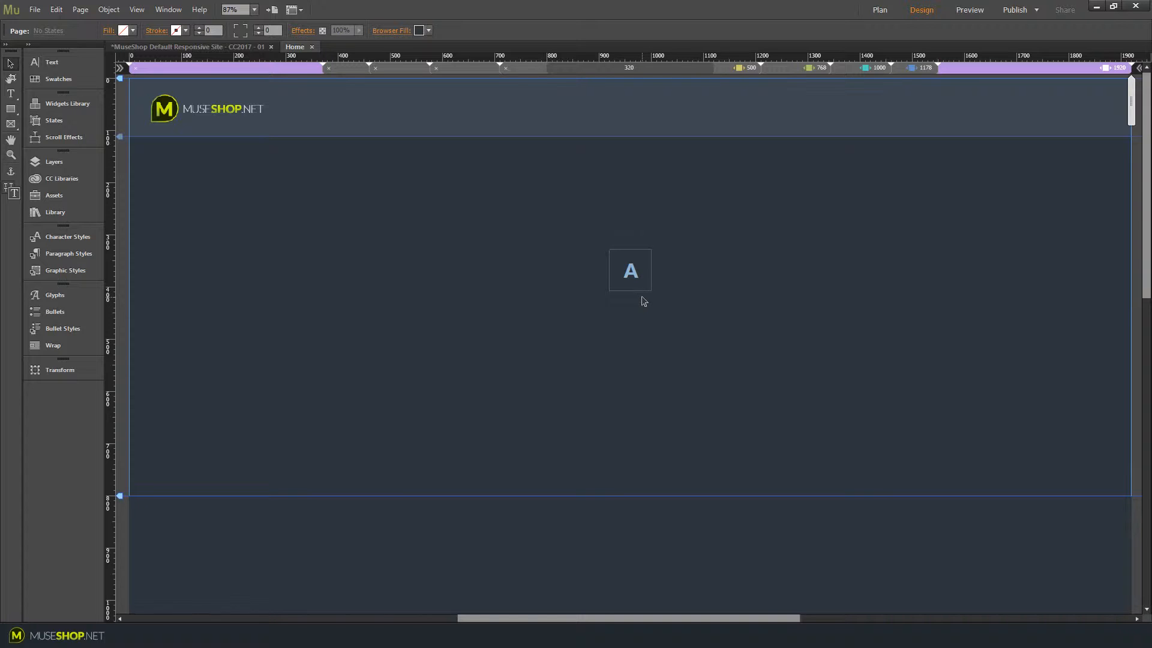
# From the A text frame's font list, start adding self-hosted web fonts.
pyautogui.click(629, 270)
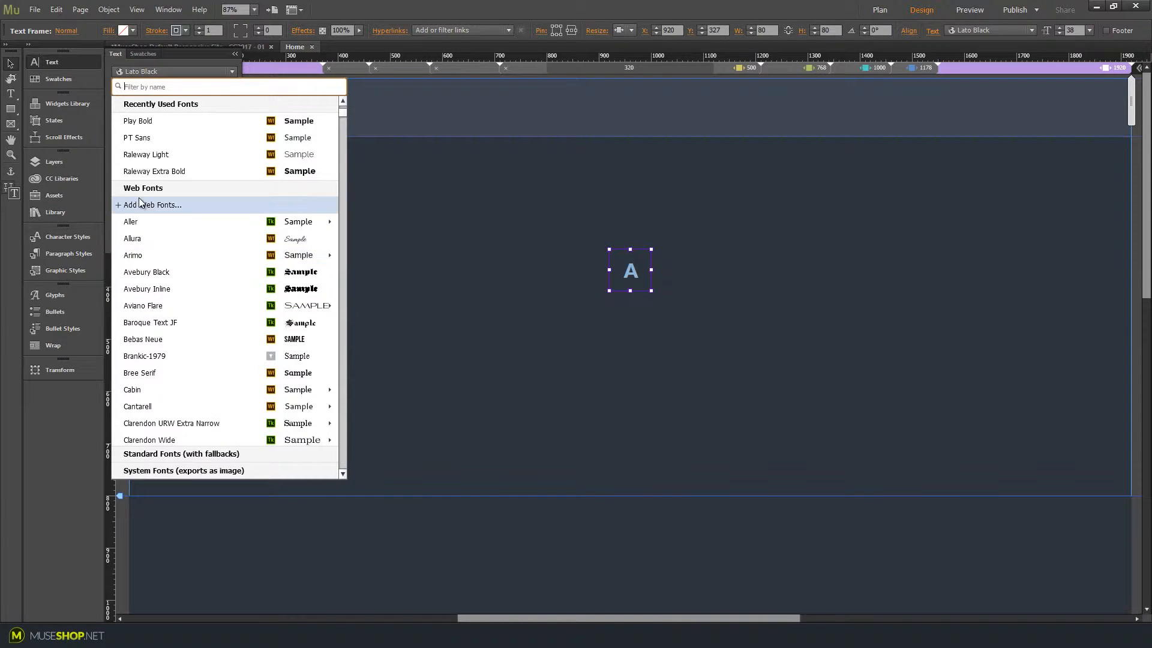
pyautogui.click(154, 205)
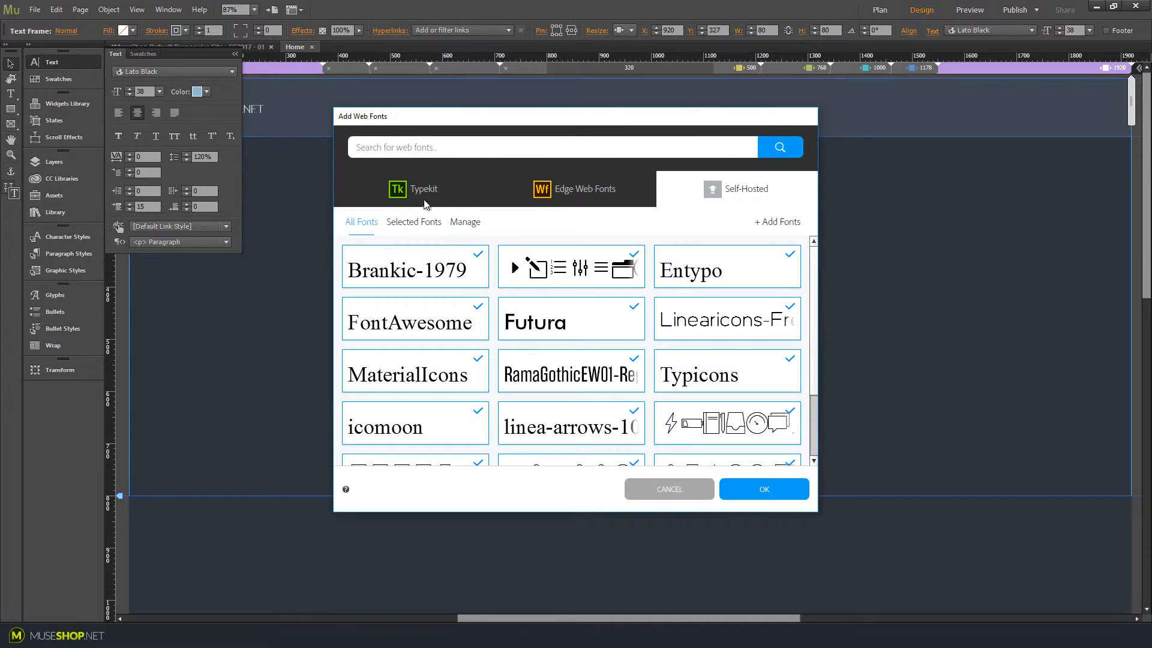
pyautogui.moveTo(790, 224)
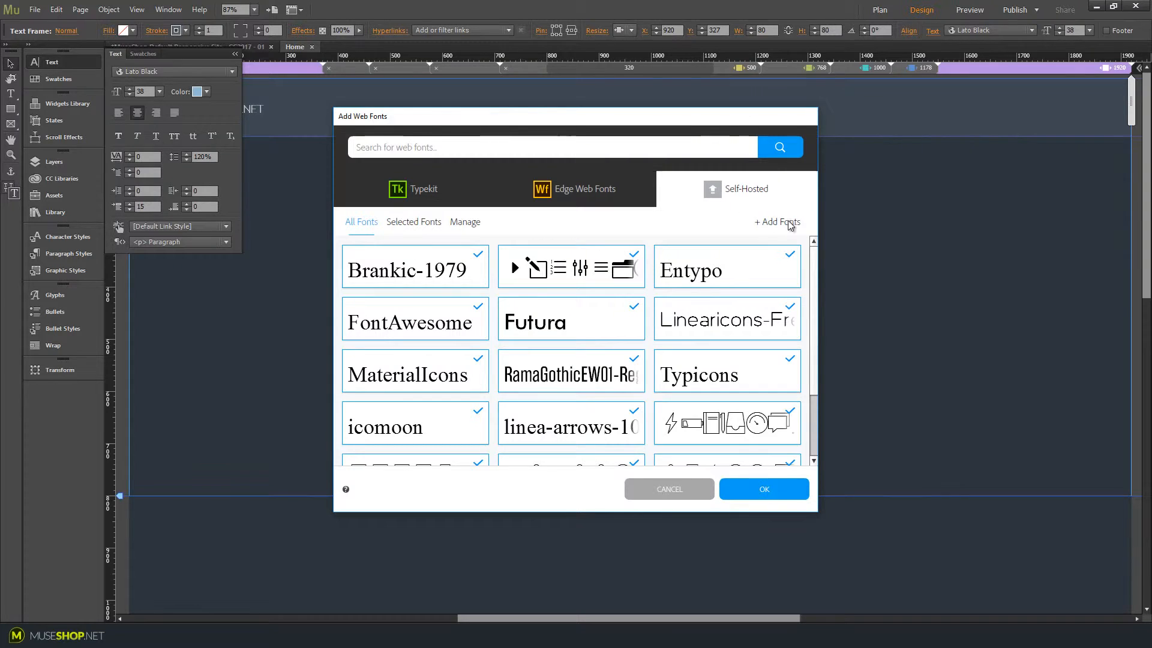
pyautogui.moveTo(769, 230)
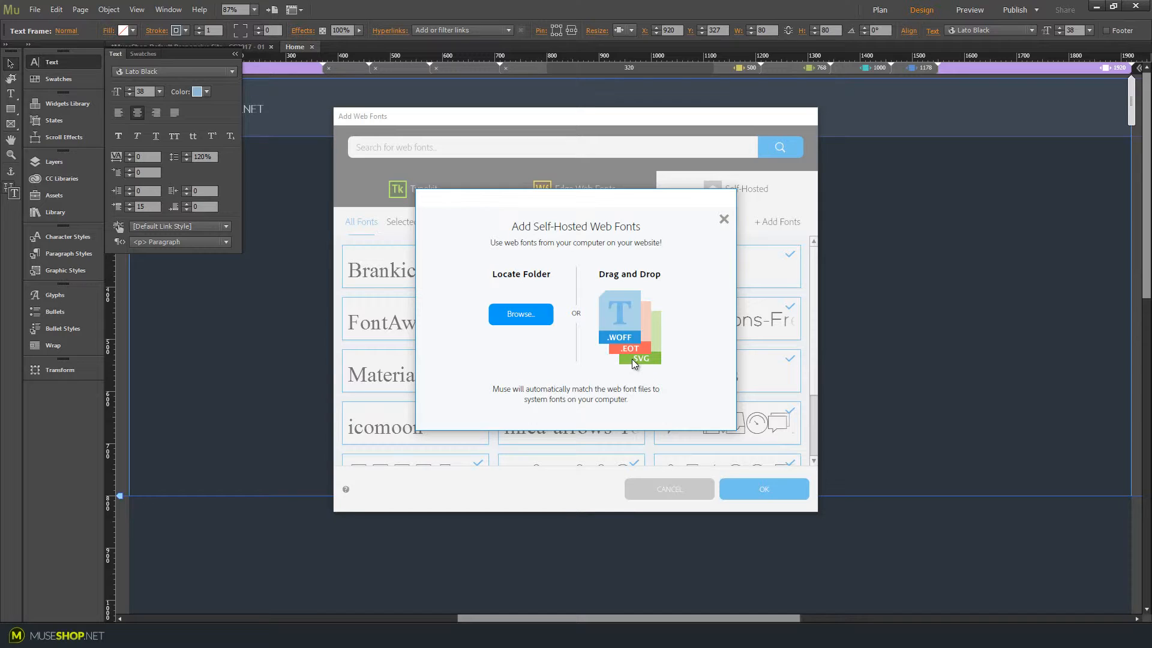
pyautogui.moveTo(611, 369)
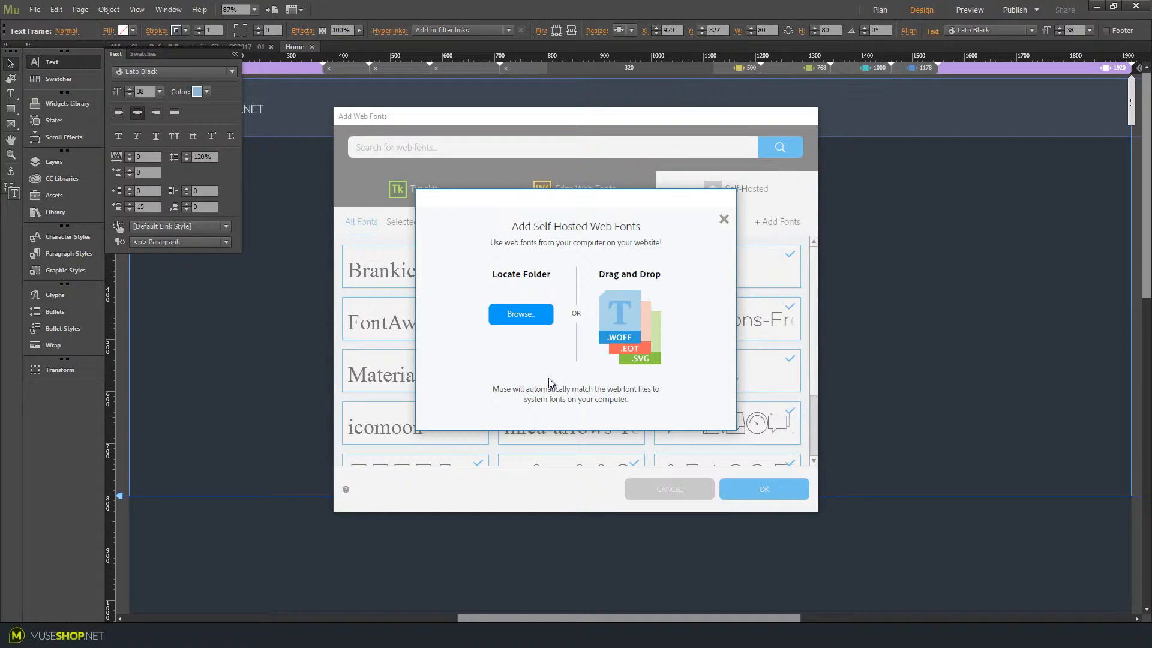
# Open the dashicons-master fonts folder and preview the dashicons.ttf font file.
pyautogui.click(520, 314)
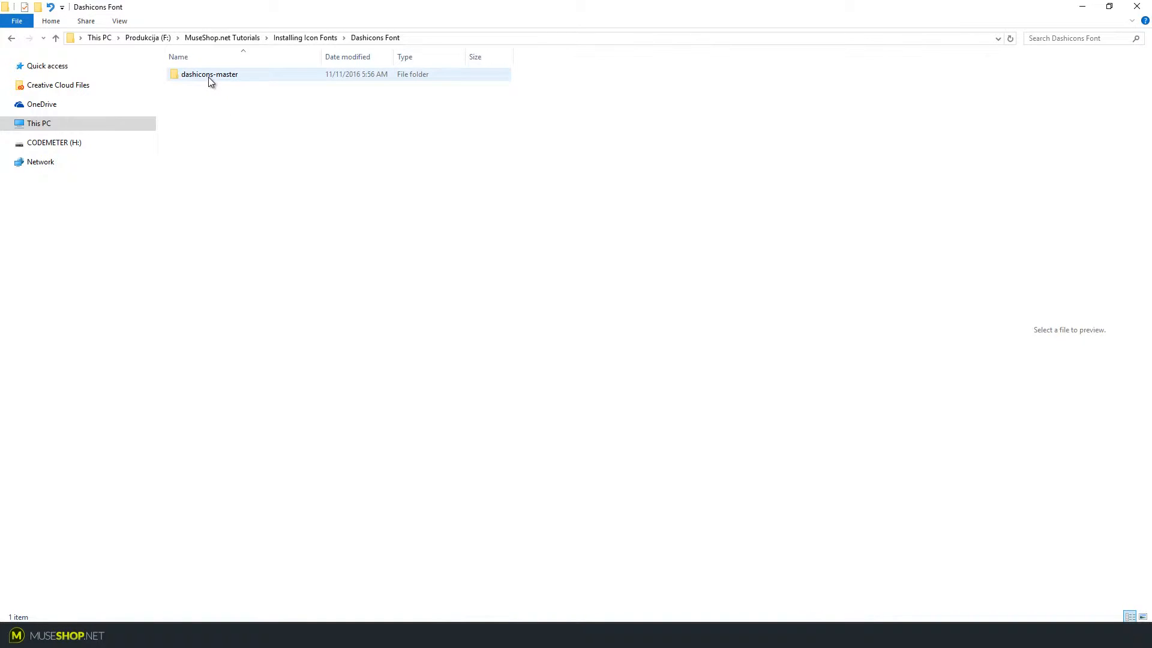
pyautogui.doubleClick(210, 75)
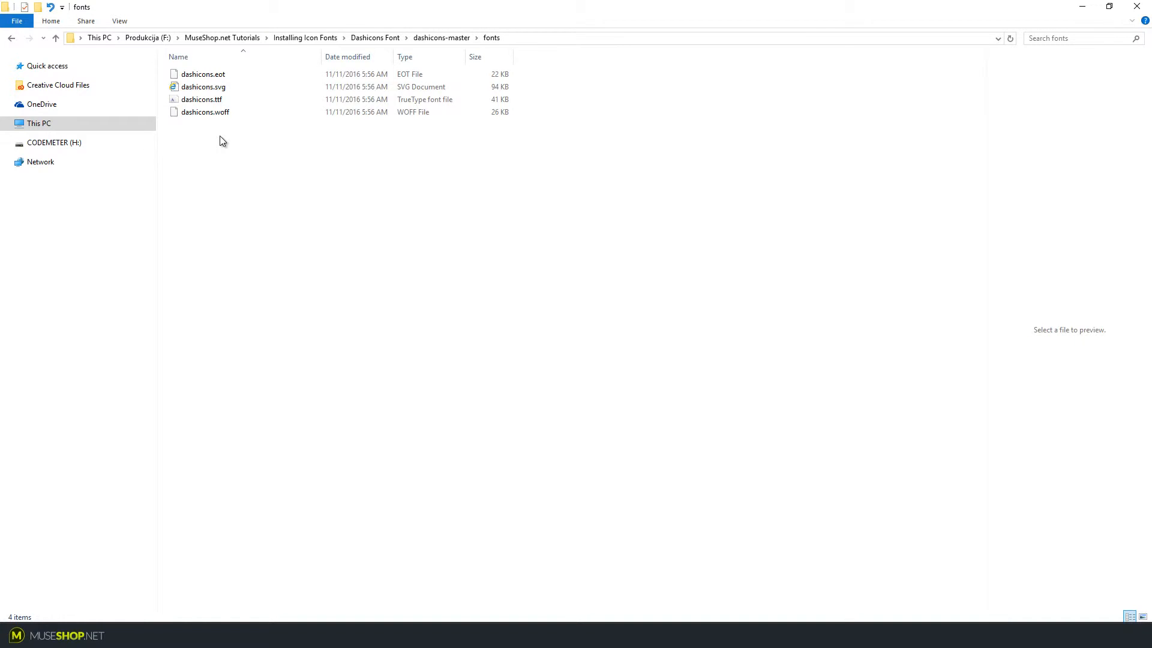
pyautogui.click(201, 99)
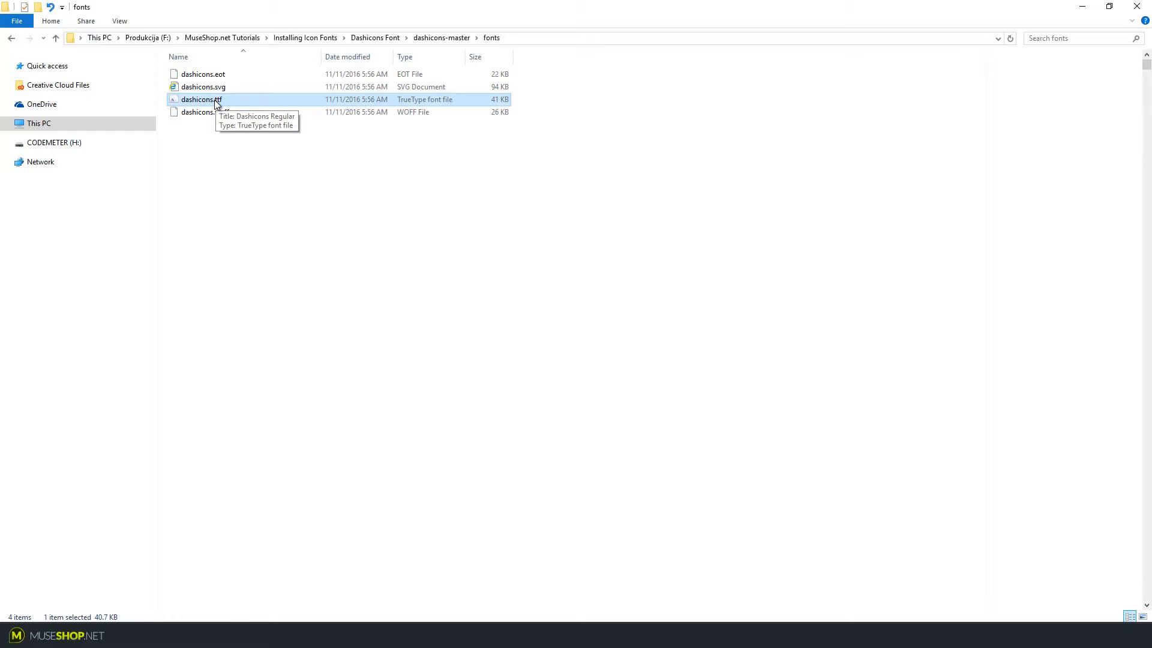
pyautogui.doubleClick(200, 99)
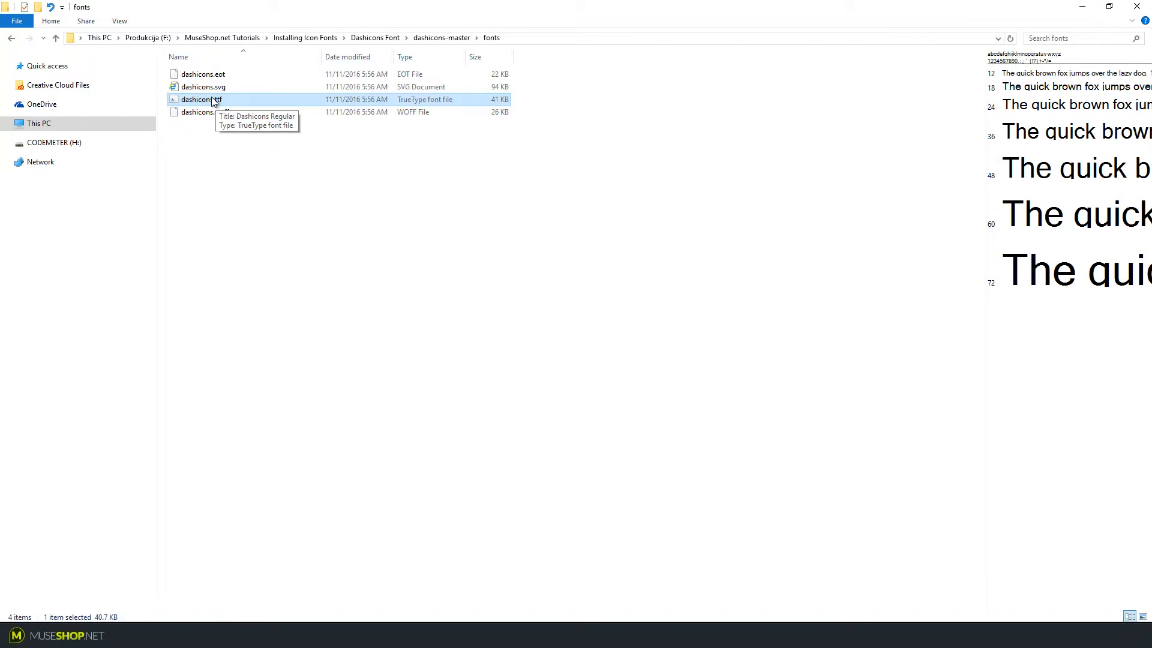
pyautogui.doubleClick(200, 99)
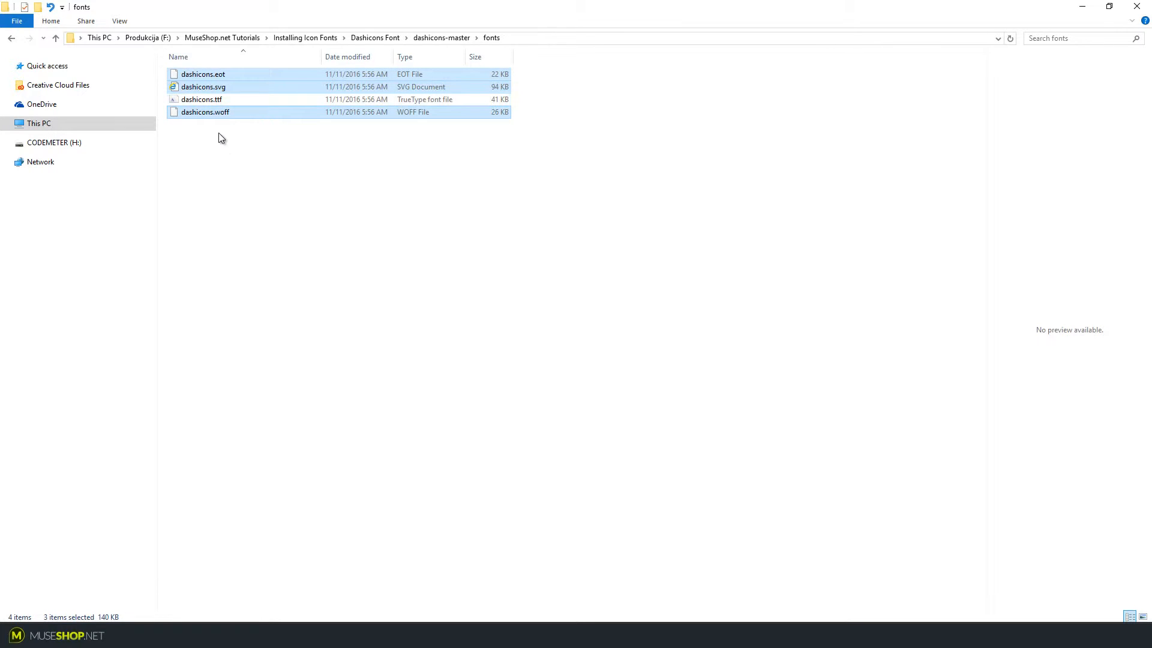
pyautogui.moveTo(230, 133)
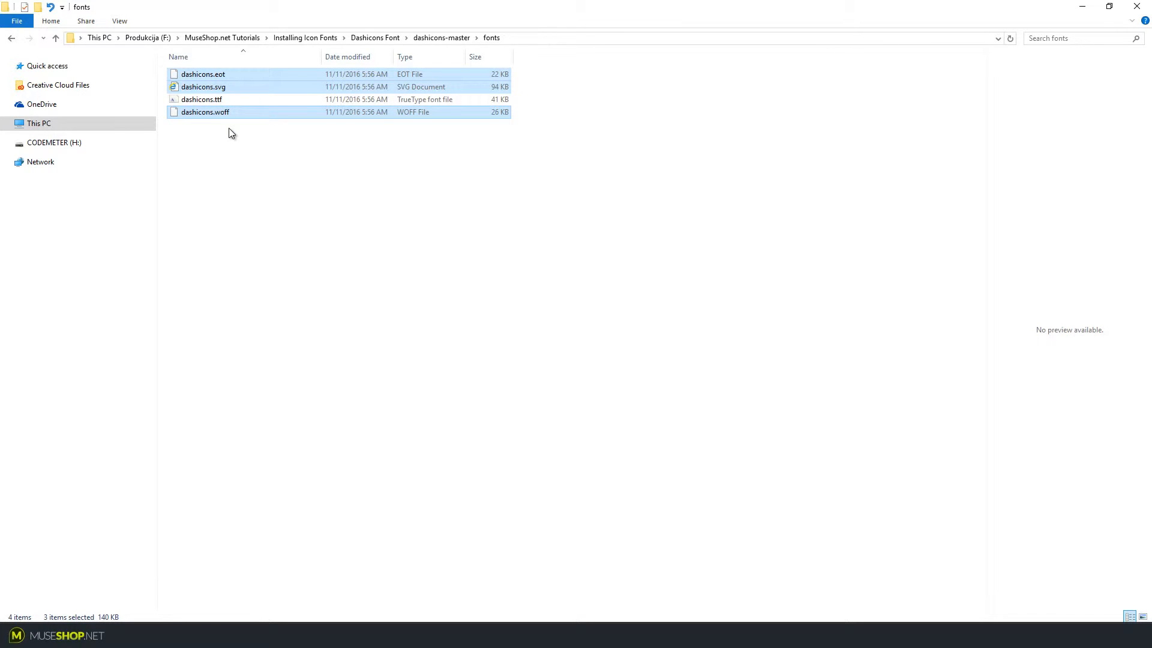
pyautogui.moveTo(286, 144)
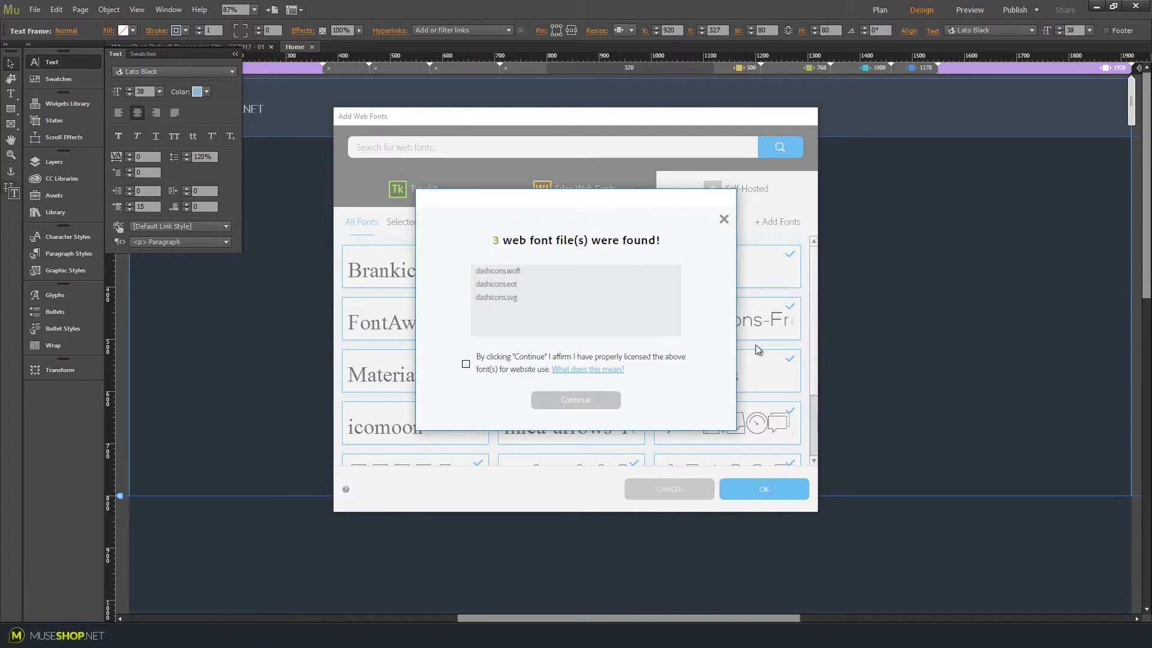
# Confirm licensing for the three Dashicons files, continue the import, and close the dialog.
pyautogui.click(465, 364)
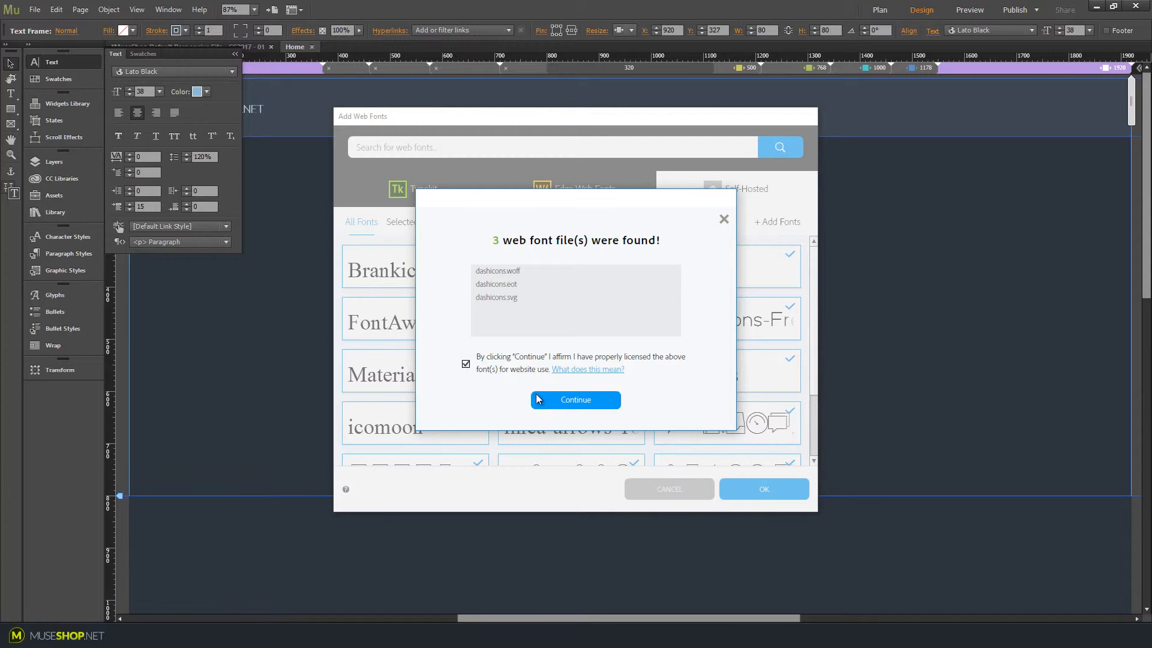
pyautogui.click(575, 399)
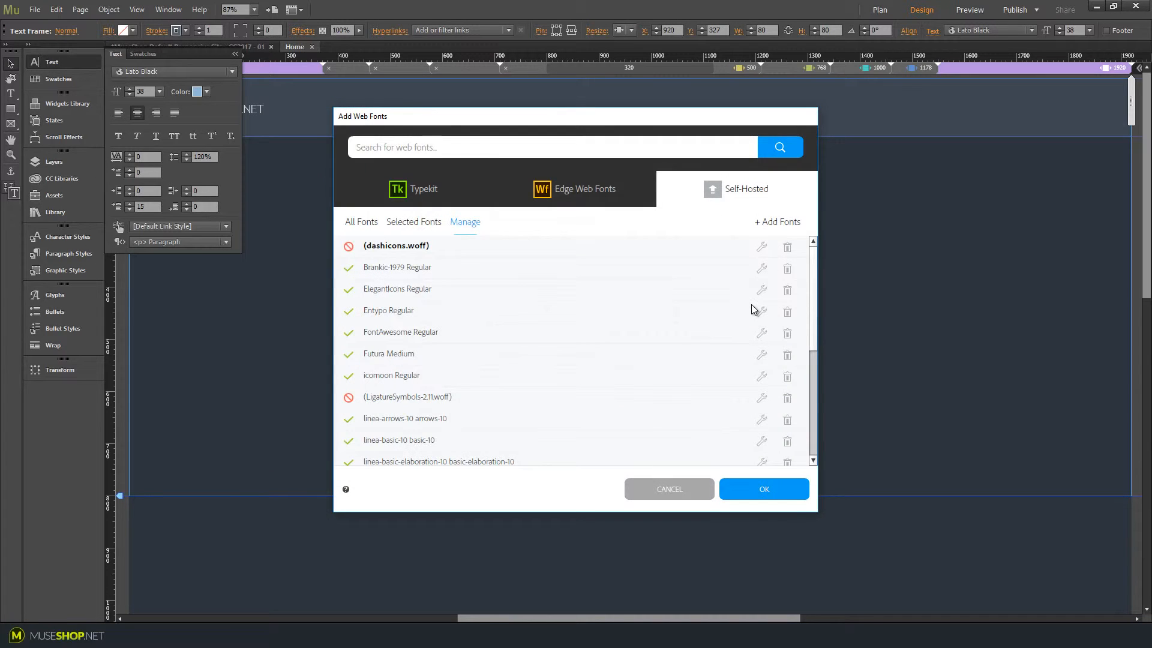
pyautogui.moveTo(714, 255)
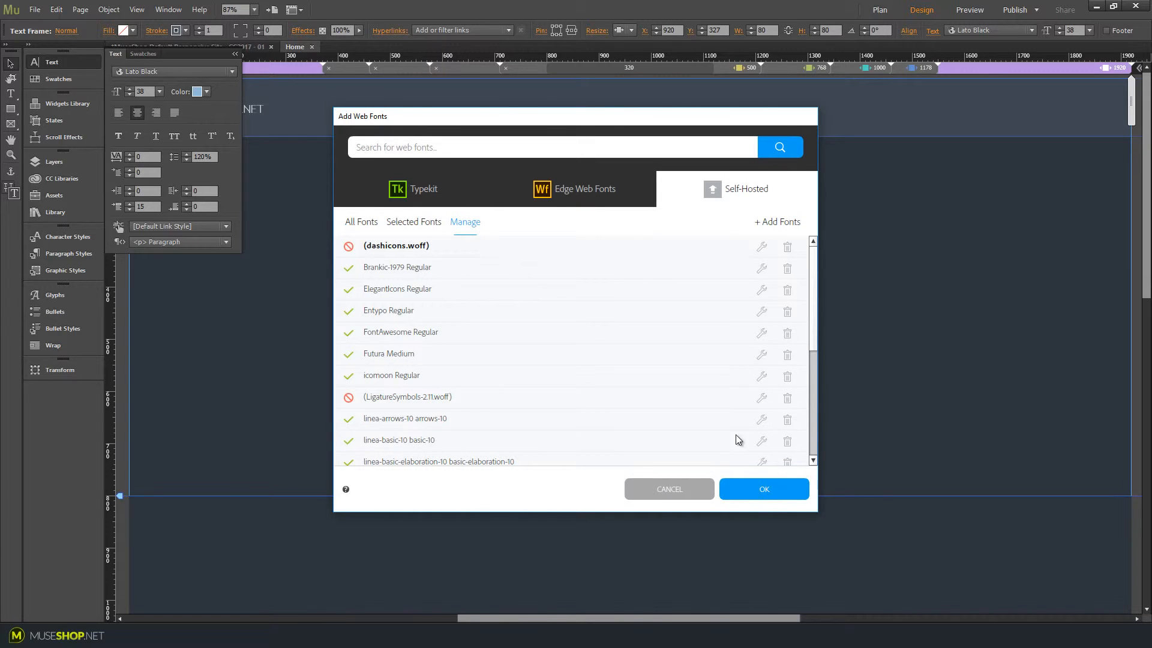
pyautogui.click(762, 488)
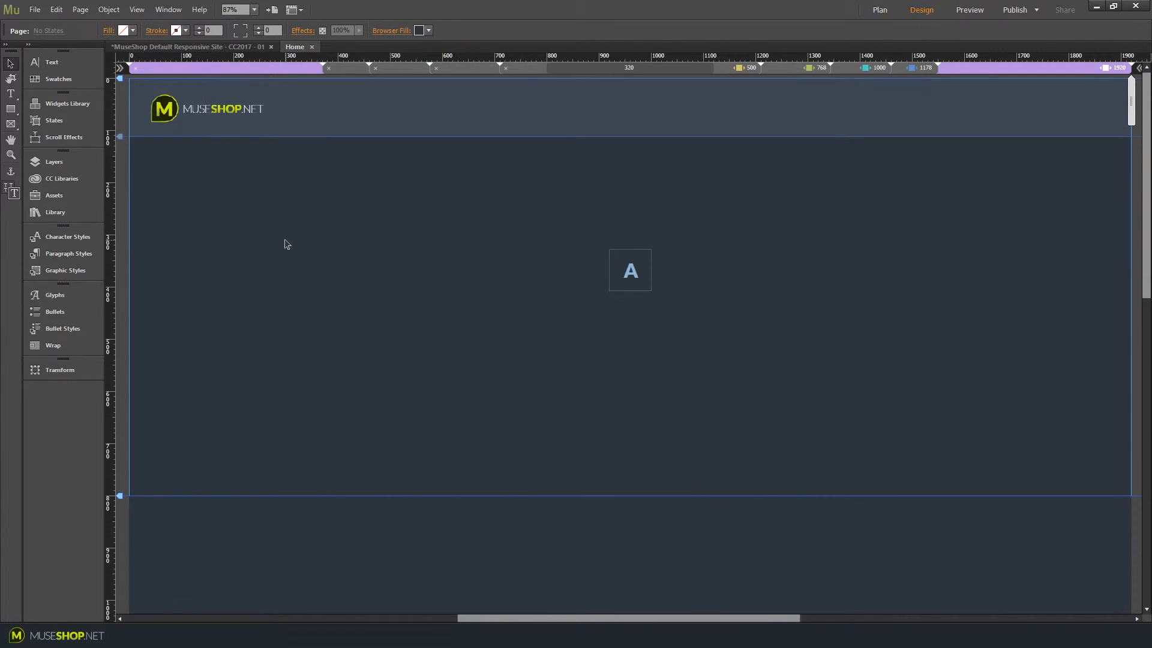
pyautogui.moveTo(274, 228)
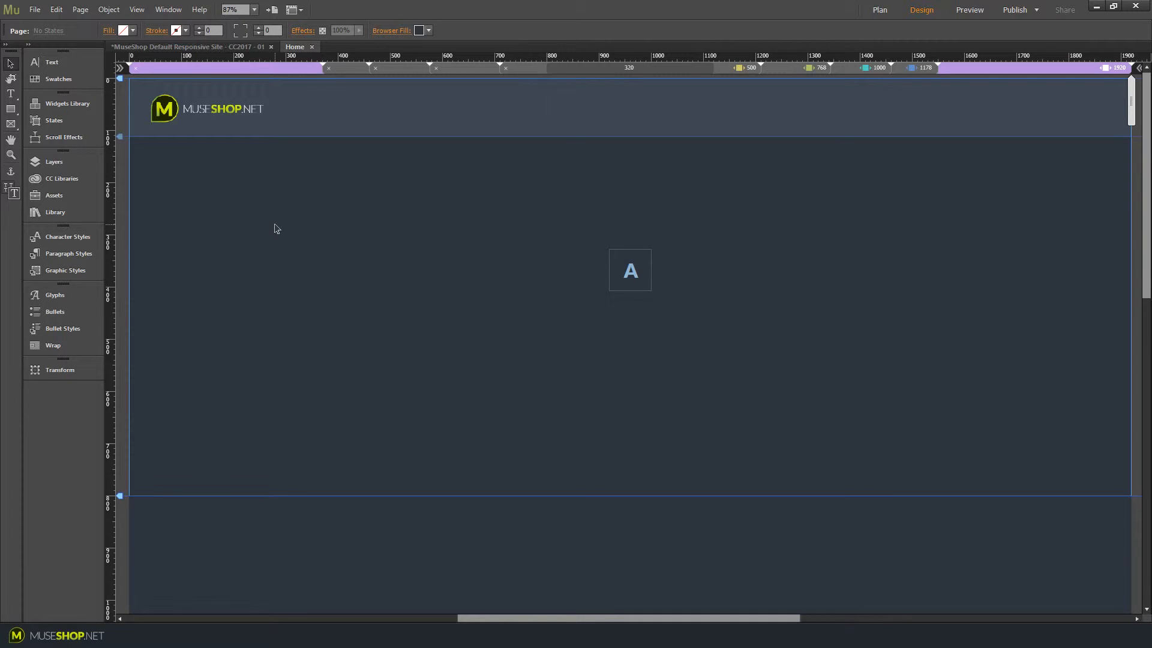
# Enable Dashicons Regular in the self-hosted fonts list and confirm with OK.
pyautogui.click(629, 269)
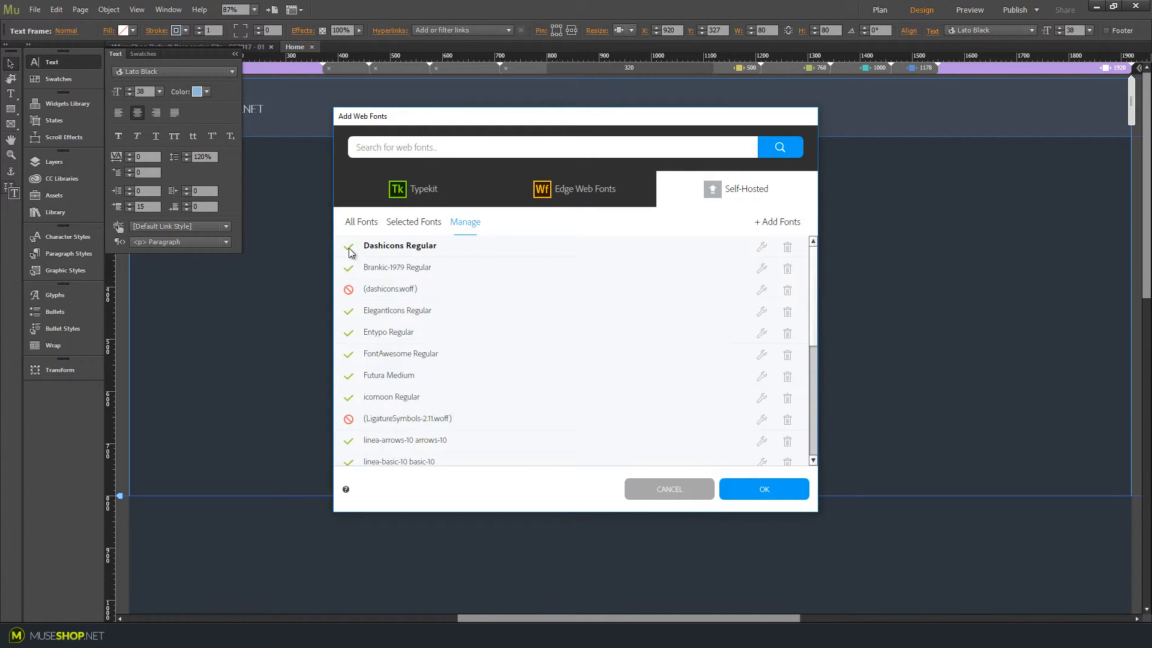
pyautogui.click(349, 251)
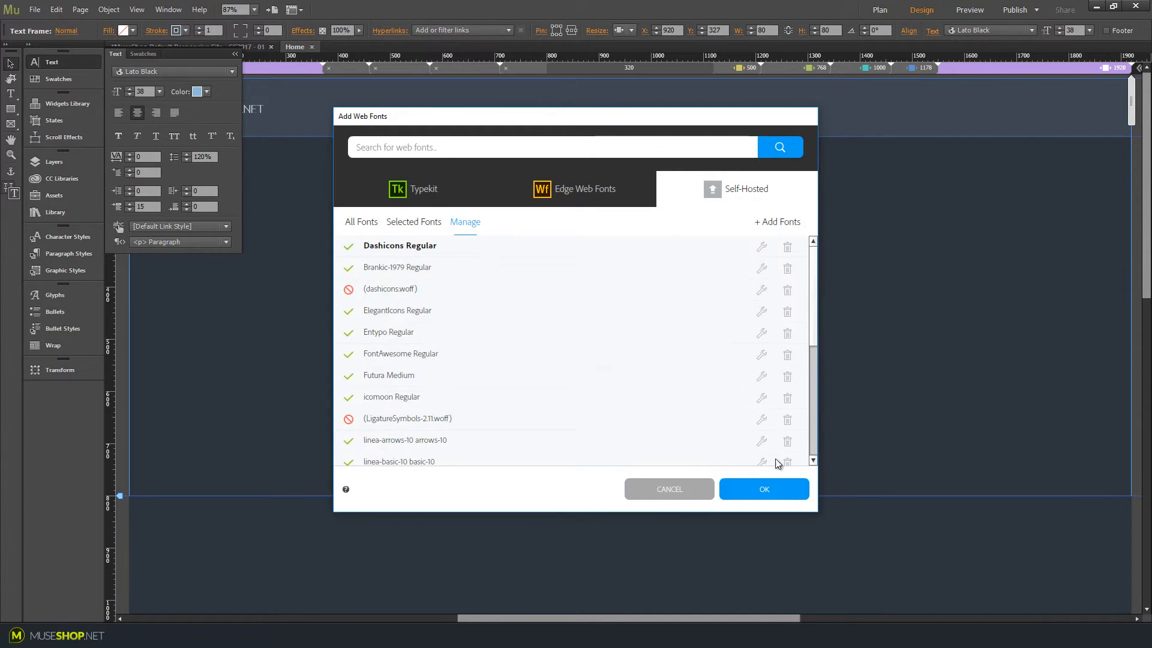
pyautogui.click(763, 489)
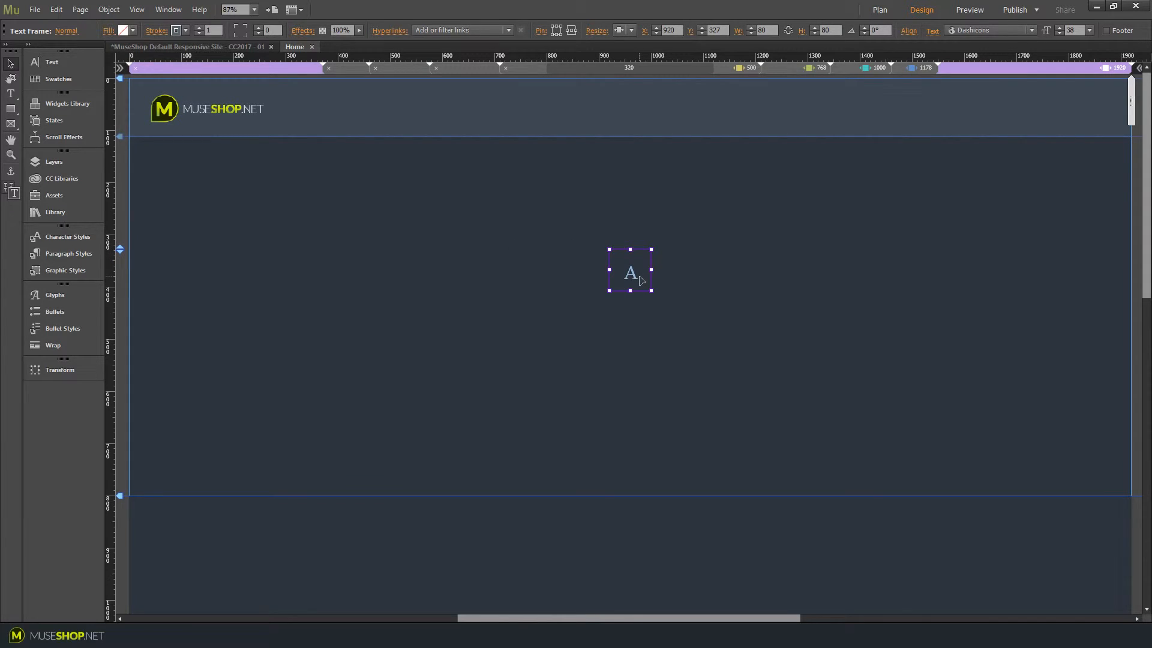
# Select the A and replace it with the Dashicons crop glyph from Glyphs.
pyautogui.doubleClick(629, 272)
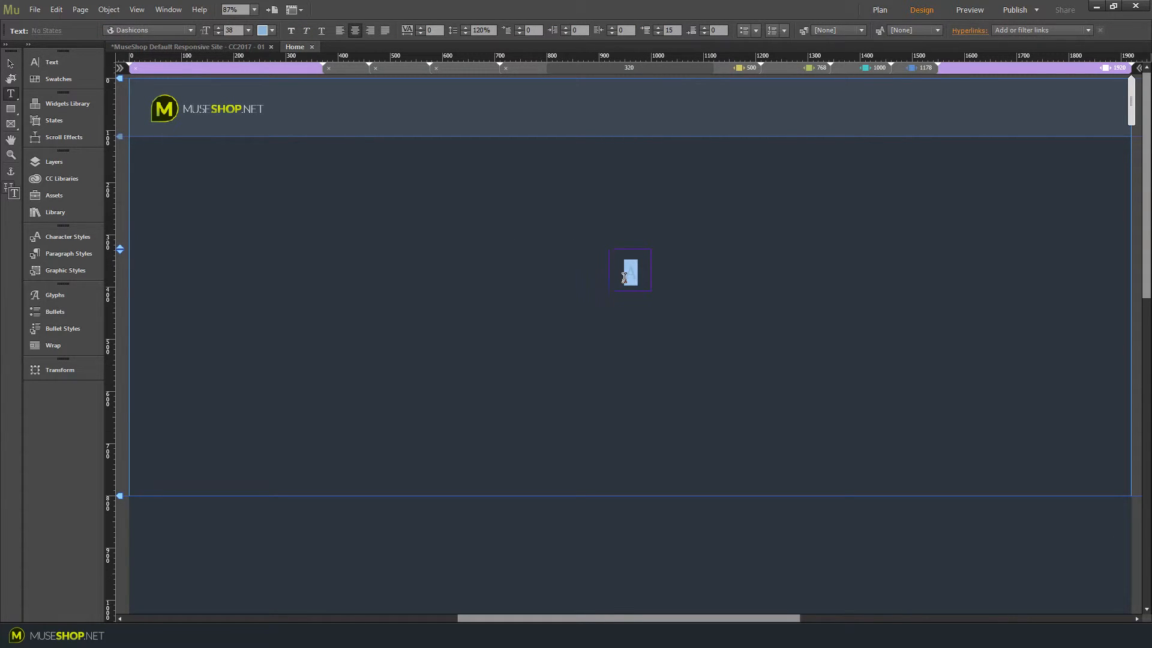
pyautogui.click(55, 295)
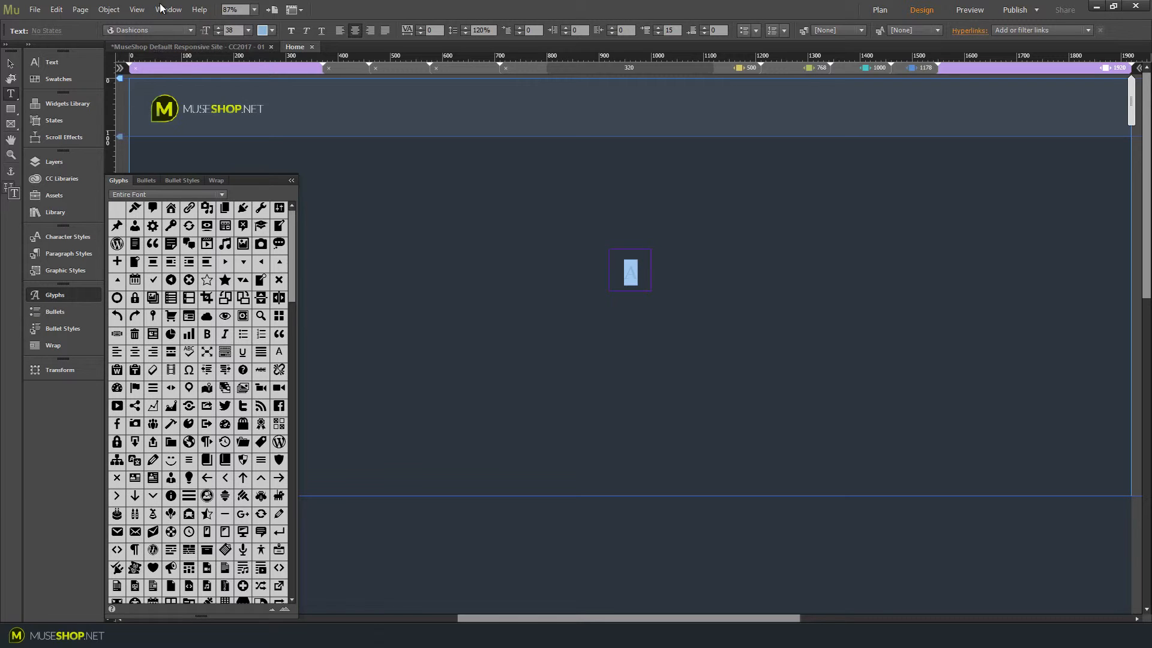
pyautogui.click(167, 9)
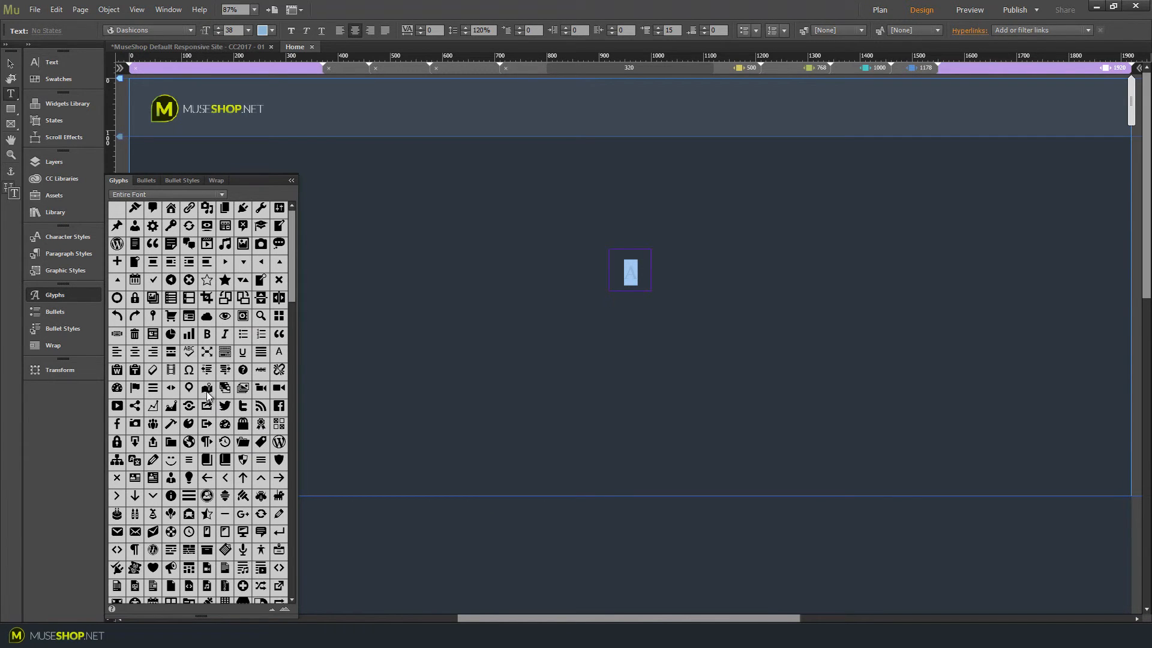
pyautogui.moveTo(202, 266)
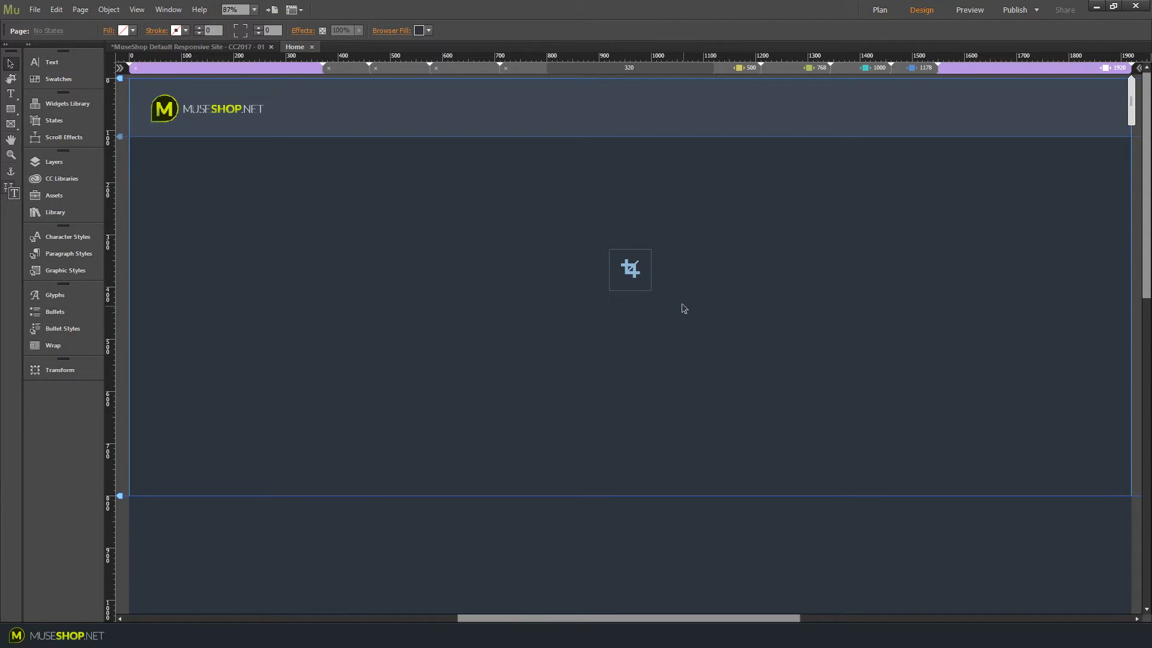
pyautogui.click(630, 269)
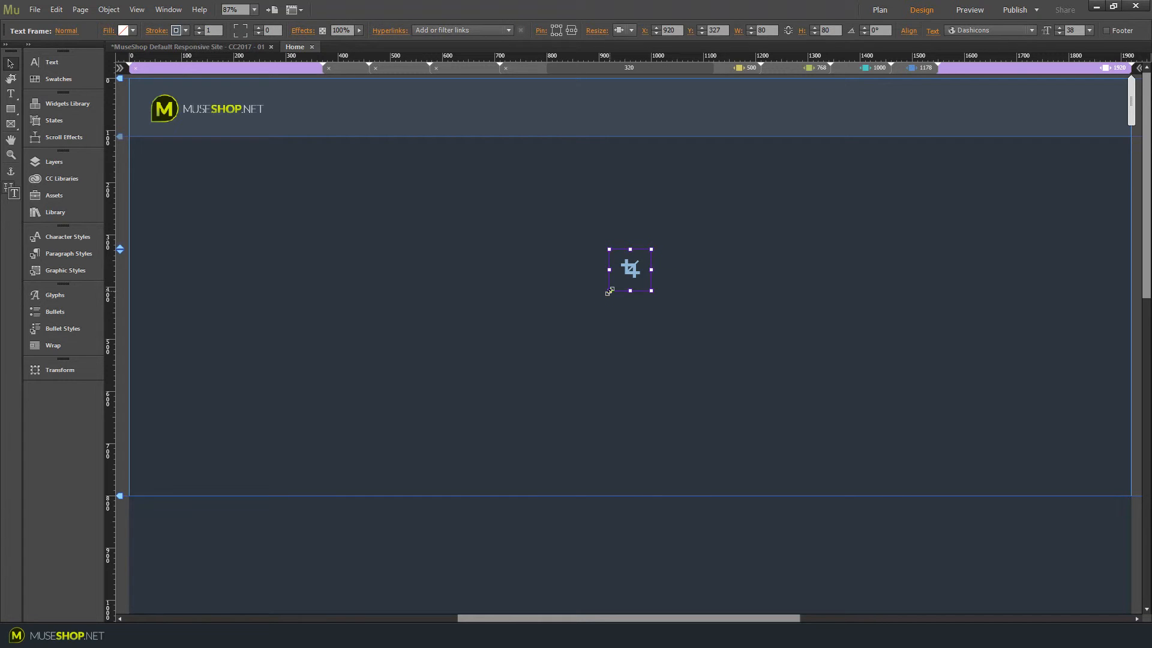
# Enlarge the frame, set the crop icon to size 77, then deselect.
pyautogui.moveTo(610, 290); pyautogui.dragTo(520, 352)
pyautogui.write('64')
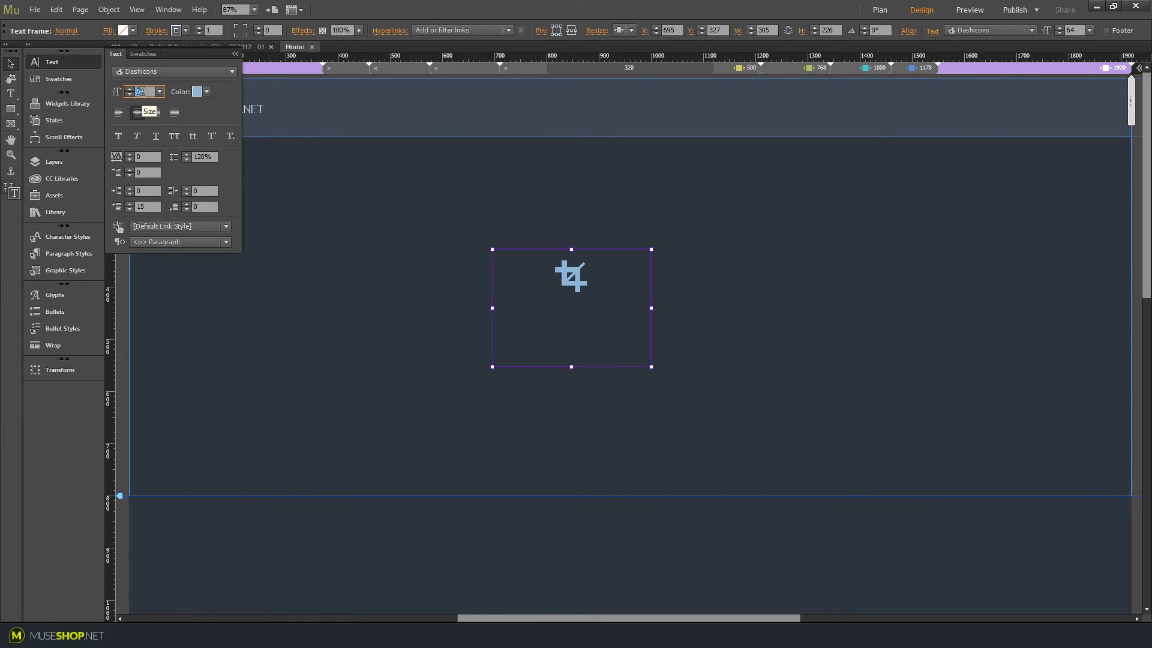
pyautogui.write('77')
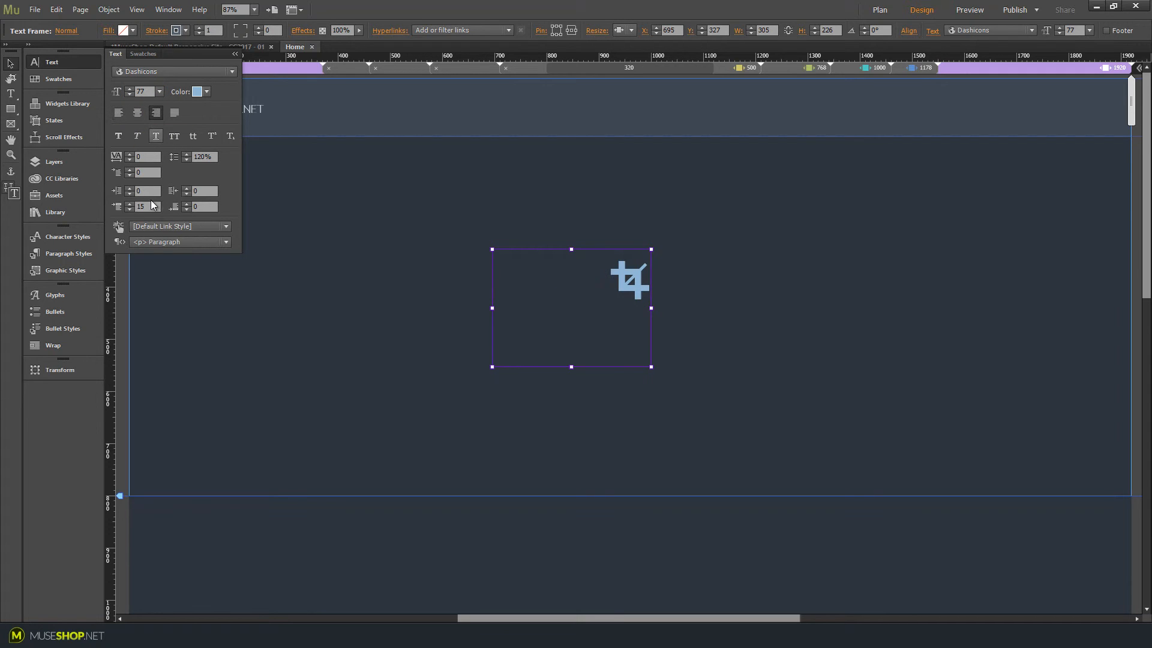
pyautogui.click(145, 191)
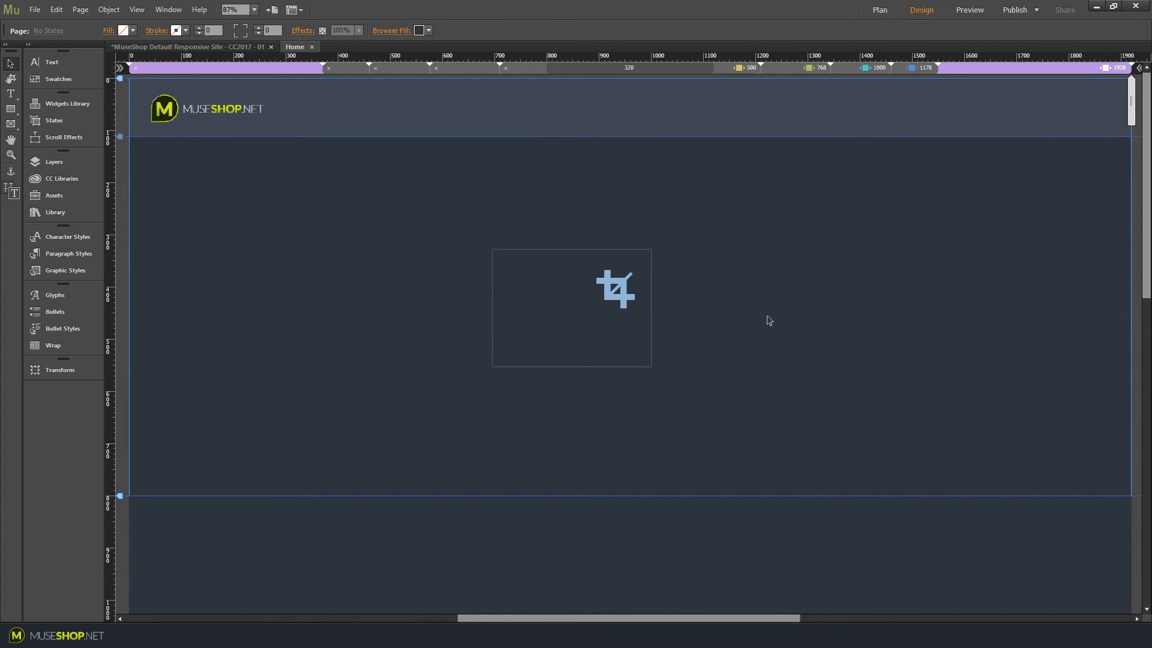
pyautogui.moveTo(808, 301)
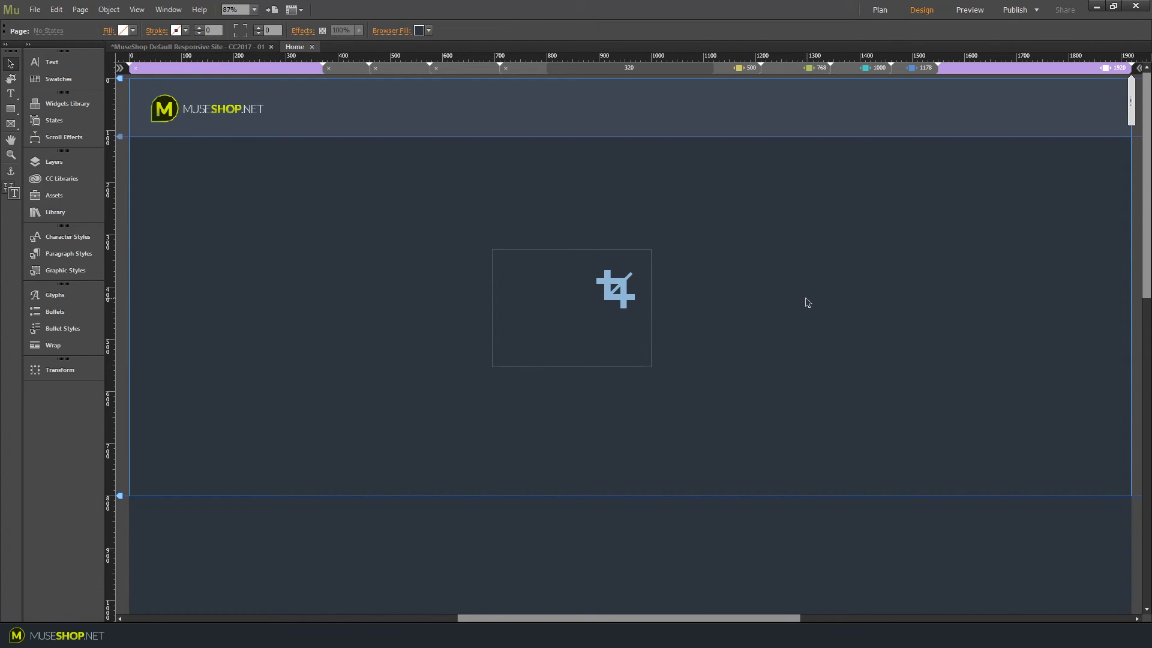